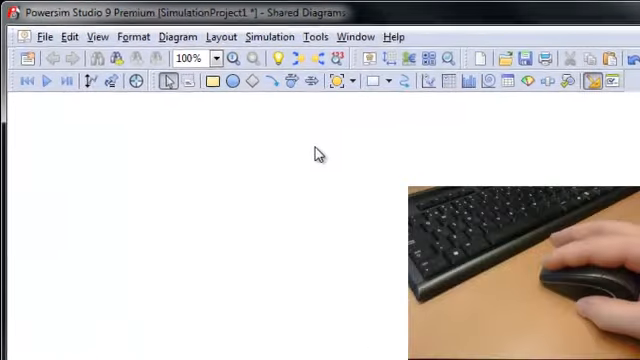
pyautogui.moveTo(295, 95)
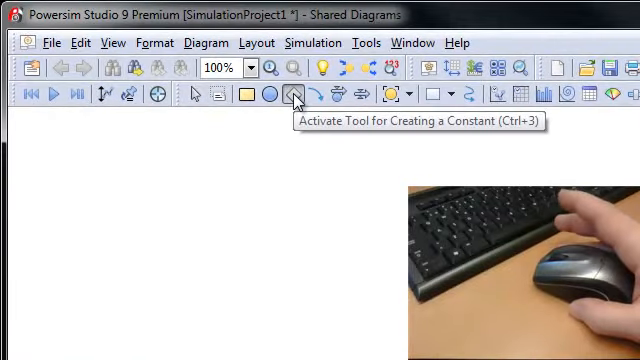
# Place constant Constant_1 and auxiliary Auxiliary_1 to its right on the diagram
pyautogui.click(295, 93)
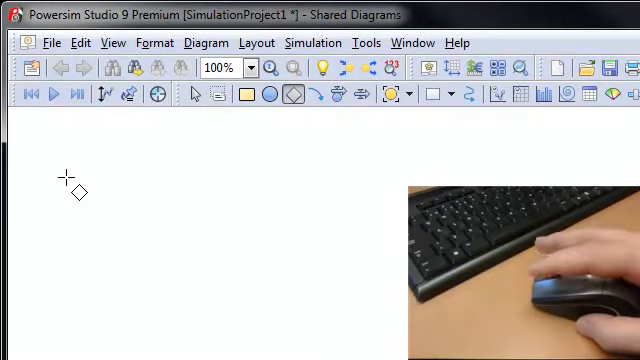
pyautogui.click(60, 175)
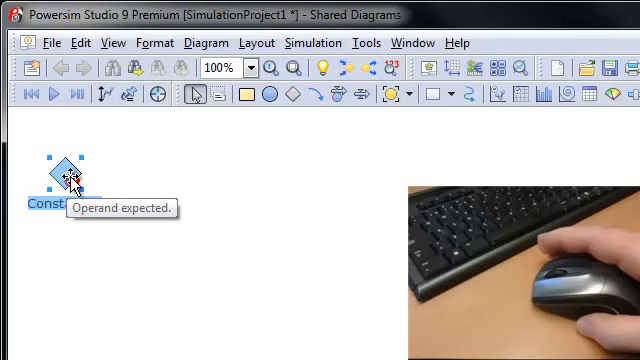
pyautogui.moveTo(269, 93)
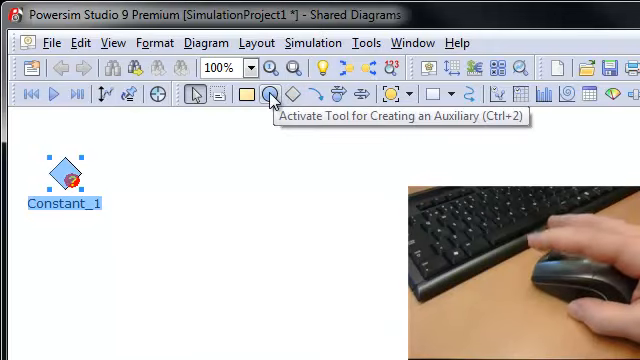
pyautogui.click(271, 93)
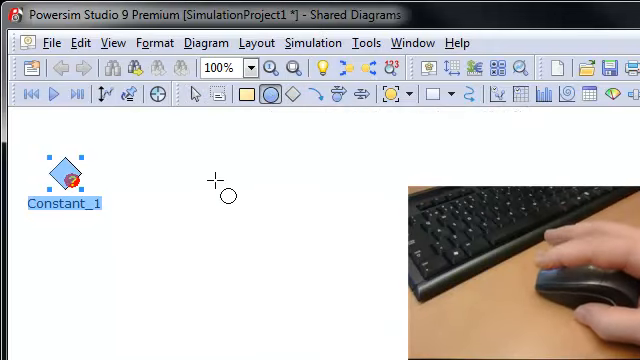
pyautogui.click(215, 175)
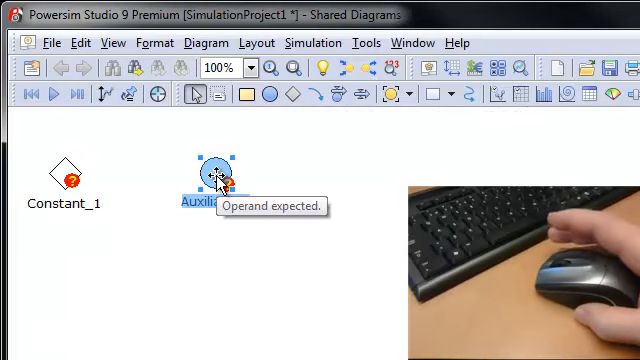
pyautogui.moveTo(135, 170)
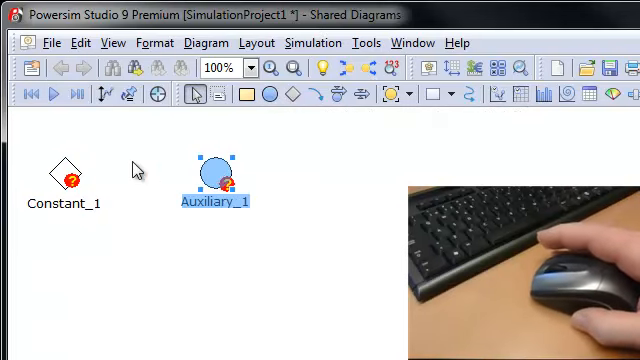
pyautogui.moveTo(316, 93)
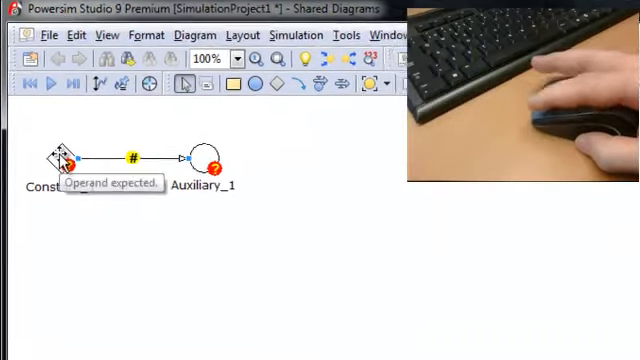
# Define Constant_1 with the value 5 in Variable Properties
pyautogui.doubleClick(62, 162)
pyautogui.write('5')
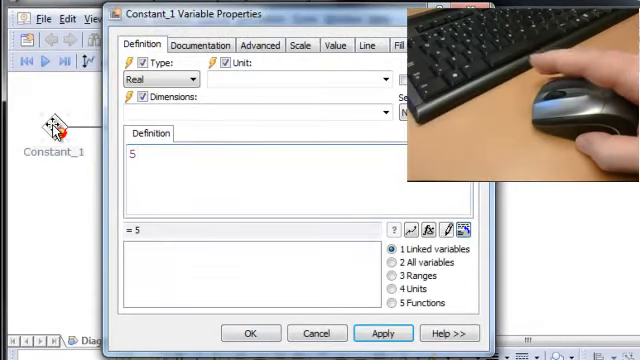
pyautogui.click(250, 333)
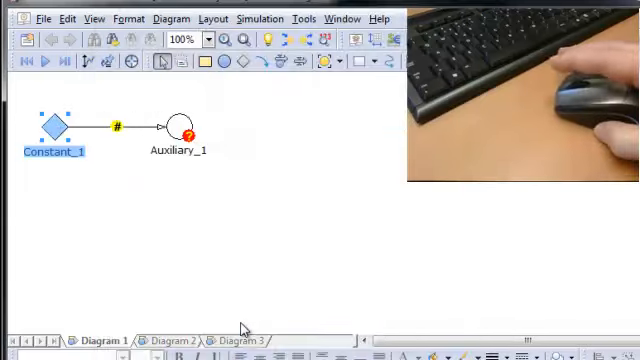
pyautogui.click(178, 127)
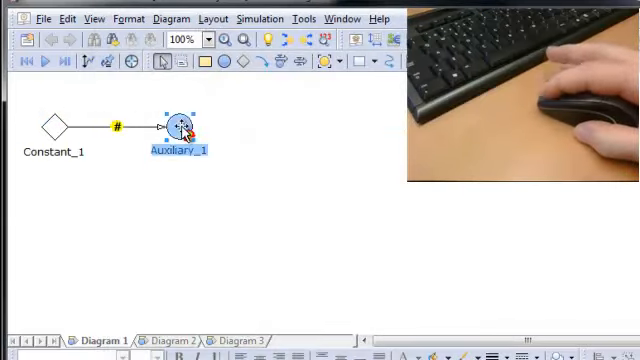
# Set Auxiliary_1's definition to Constant_1 * 2, giving 10
pyautogui.doubleClick(178, 127)
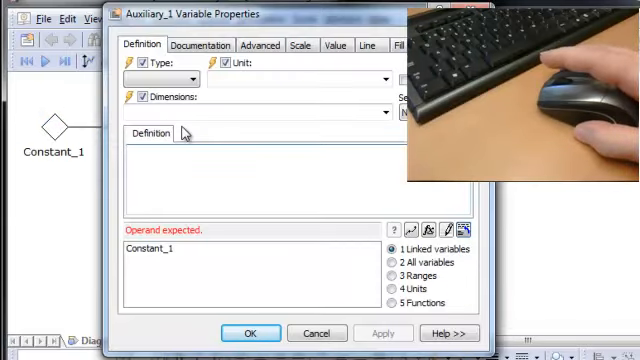
pyautogui.moveTo(92, 152)
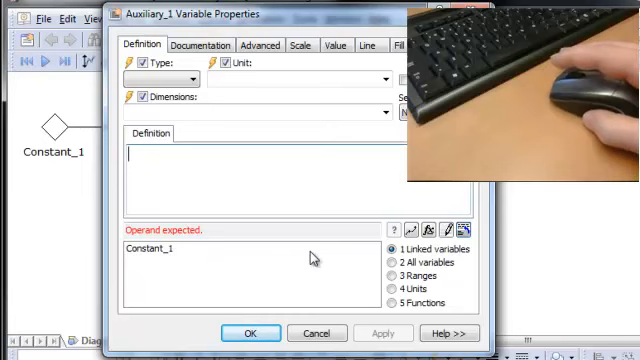
pyautogui.moveTo(415, 255)
pyautogui.write('Constant_1')
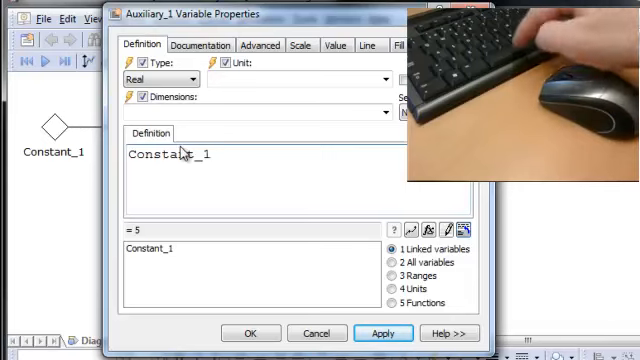
pyautogui.write('* 2')
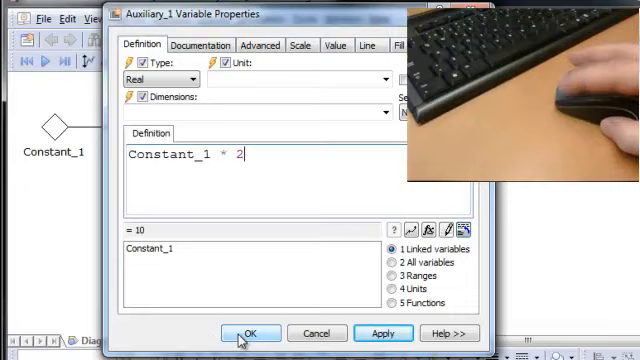
pyautogui.click(249, 333)
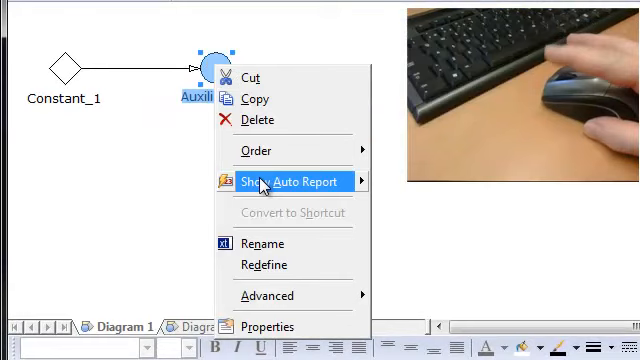
# Show auto-report boxes for Auxiliary_1 (10.00) and Constant_1 (5.00)
pyautogui.click(287, 181)
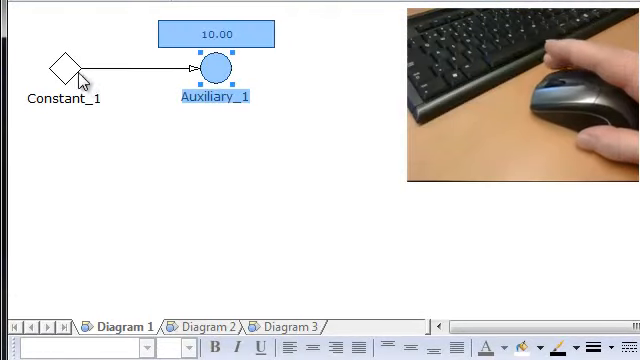
pyautogui.rightClick(63, 67)
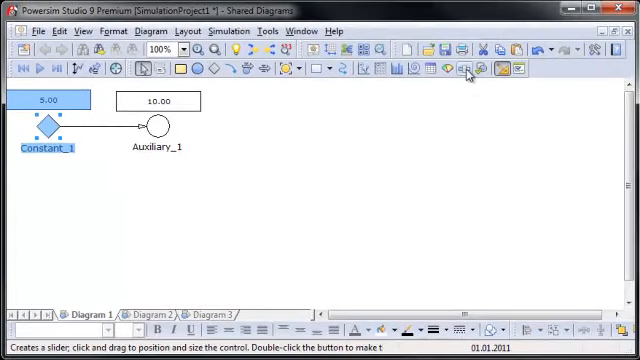
pyautogui.moveTo(468, 68)
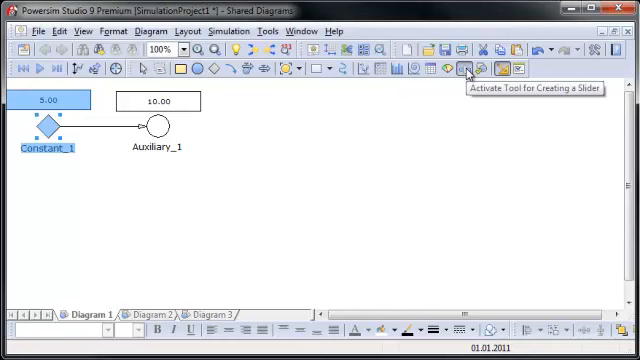
# Draw a slider below the variables and bind Constant_1 to it
pyautogui.click(470, 68)
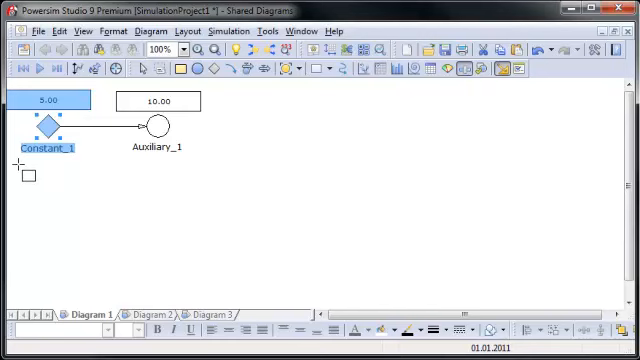
pyautogui.moveTo(20, 162); pyautogui.dragTo(245, 225)
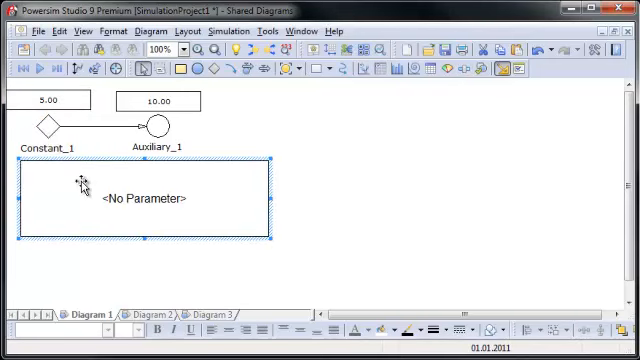
pyautogui.moveTo(50, 130)
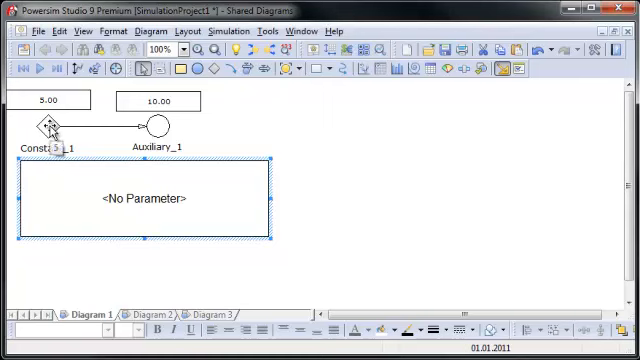
pyautogui.click(48, 128)
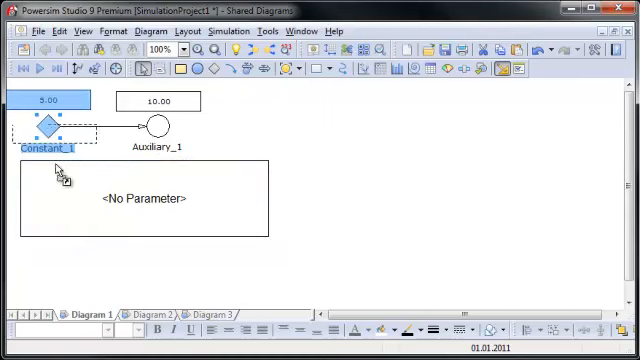
pyautogui.click(50, 124)
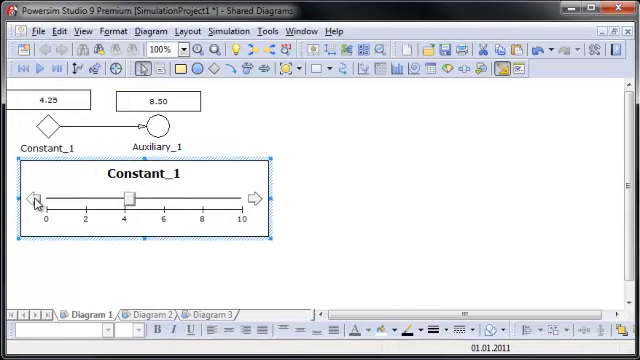
# Drag the slider to lower Constant_1 to about 3.66, updating Auxiliary_1 to 7.33
pyautogui.moveTo(128, 204); pyautogui.dragTo(112, 204)
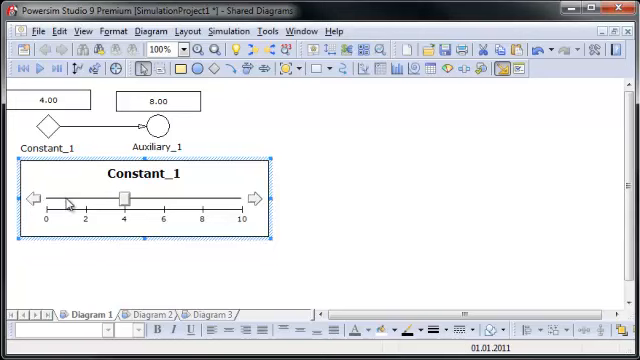
pyautogui.moveTo(123, 194); pyautogui.dragTo(42, 194)
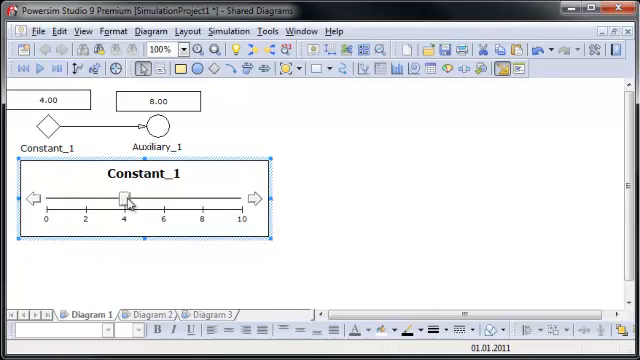
pyautogui.moveTo(124, 203); pyautogui.dragTo(118, 205)
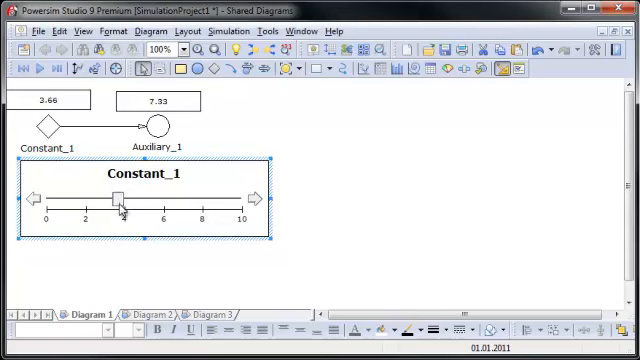